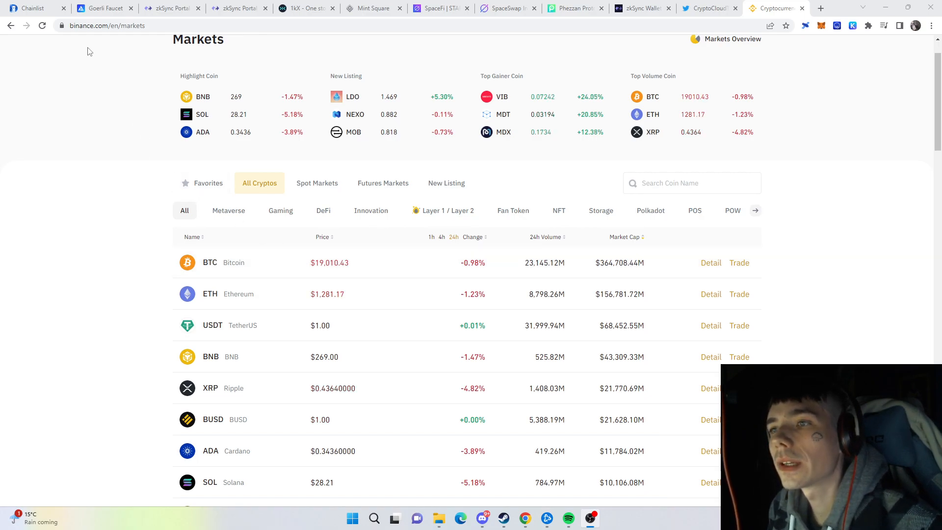
Step: Return to Chainlist's zkSync alpha testnet listing with chain ID 280 and its RPC URLs
left_click(33, 8)
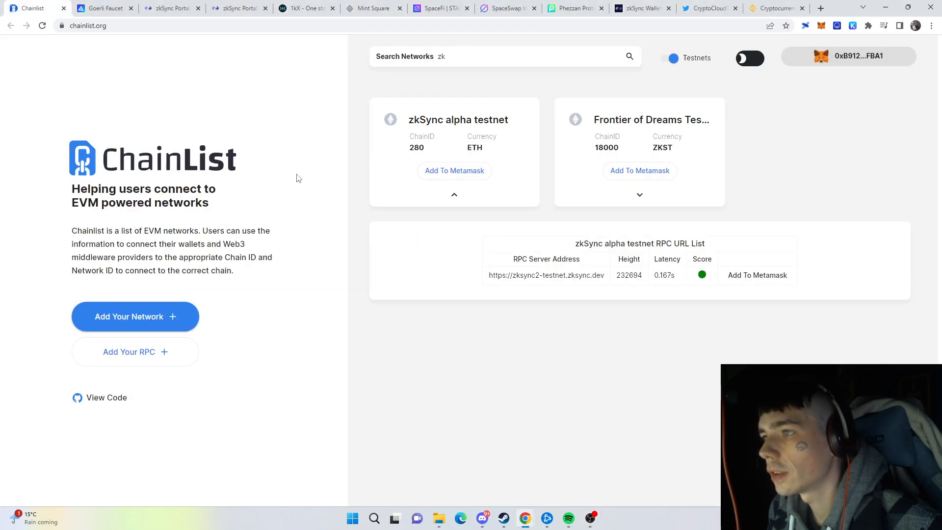
mouse_move(316, 144)
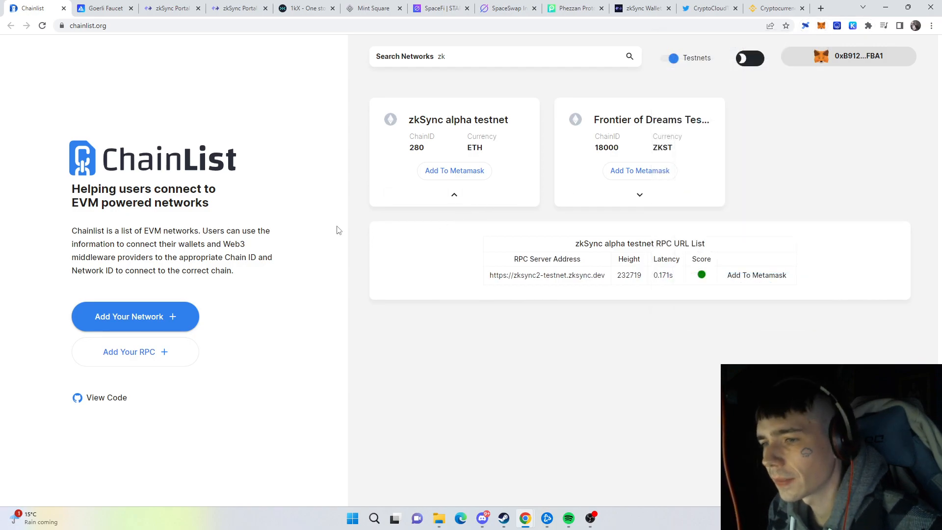
Step: Bring up the Goerli ETH faucet page listing one earlier transaction
left_click(102, 7)
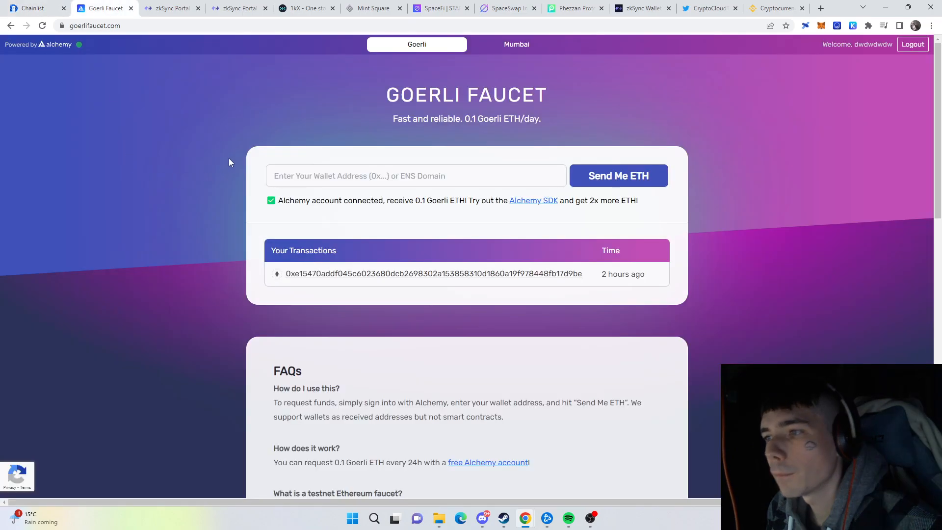
mouse_move(271, 154)
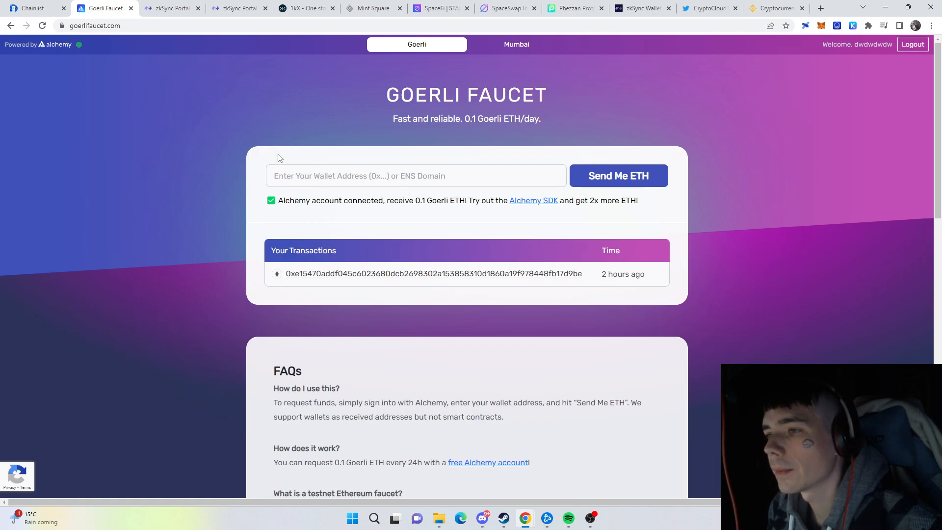
mouse_move(694, 144)
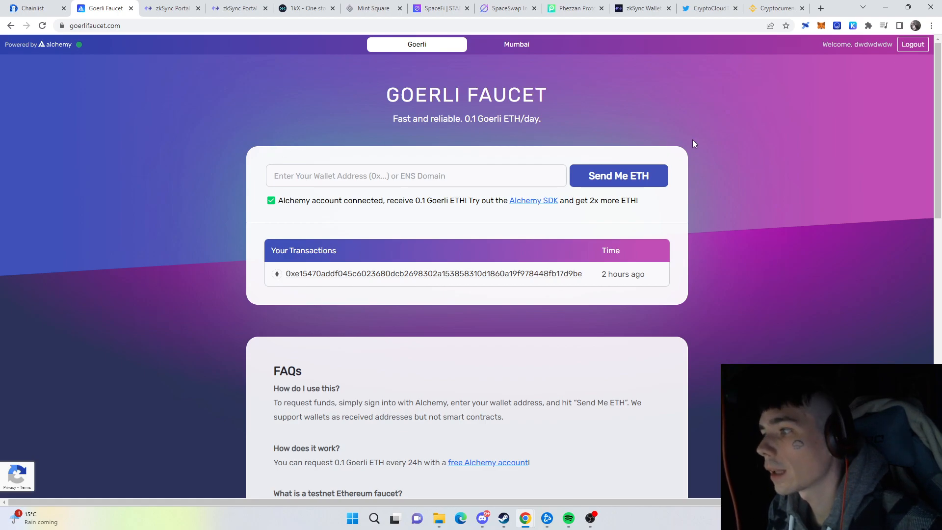
mouse_move(649, 183)
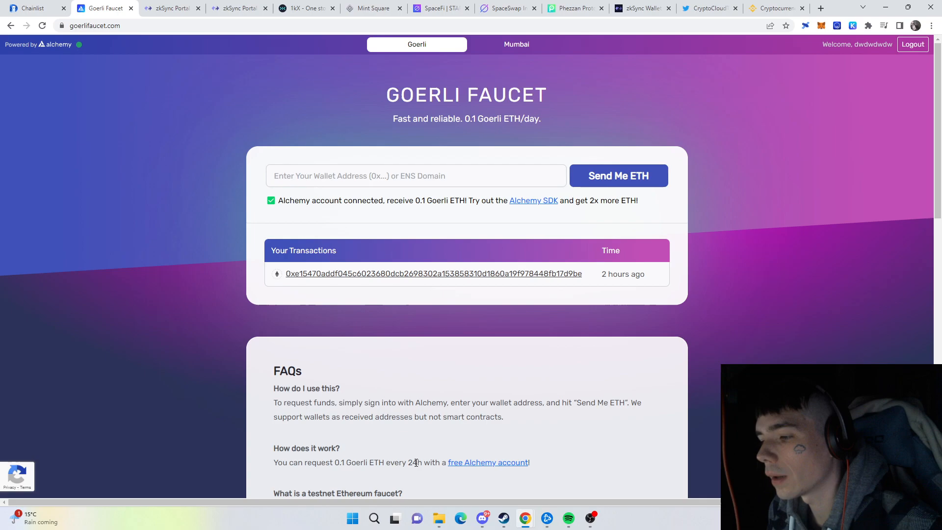
mouse_move(368, 212)
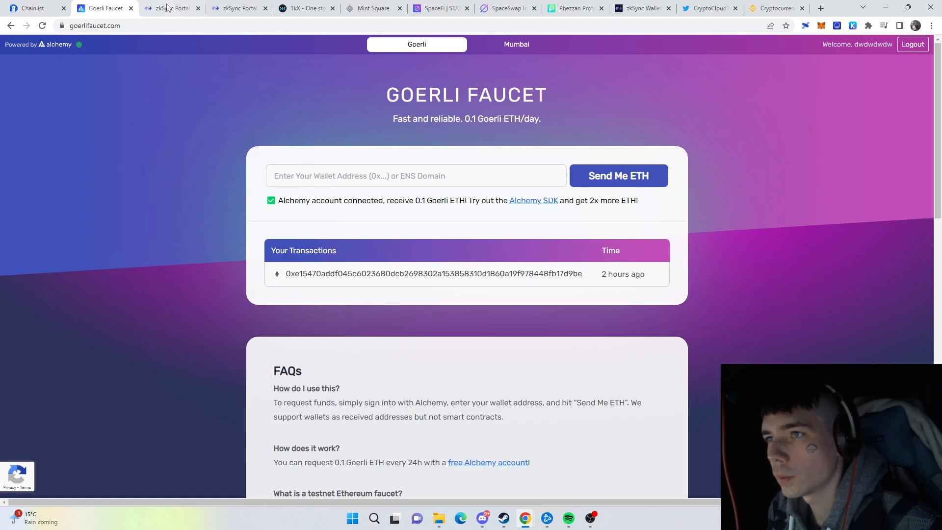
Step: Bring up the zkSync Portal Faucet page with its Request Funds from Faucet option
left_click(171, 7)
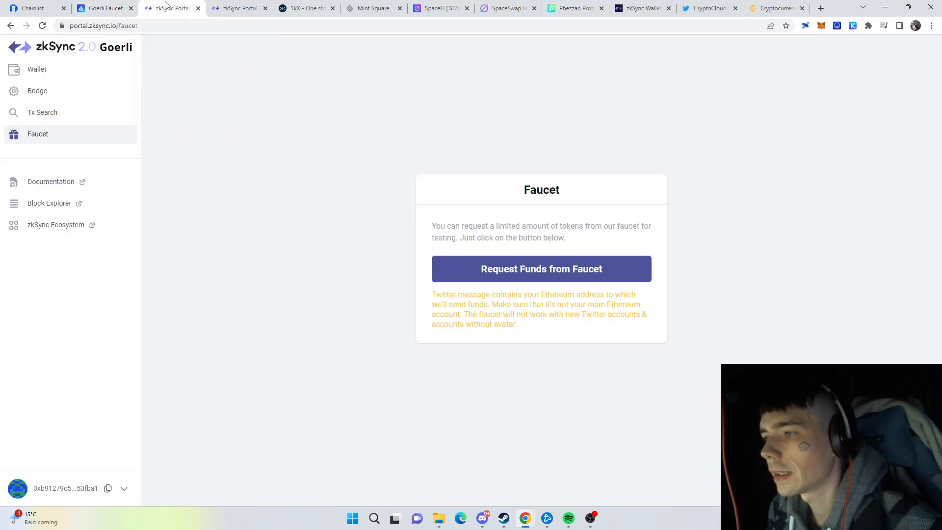
mouse_move(210, 140)
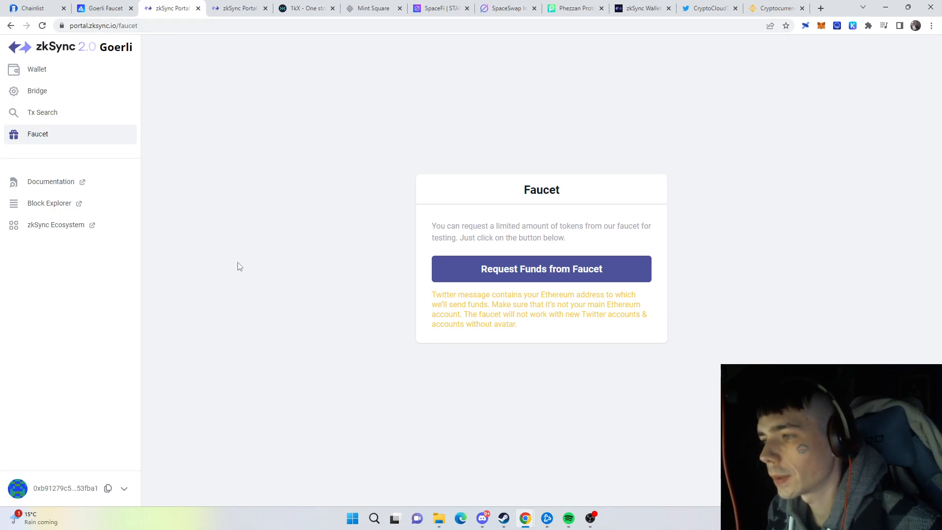
mouse_move(229, 266)
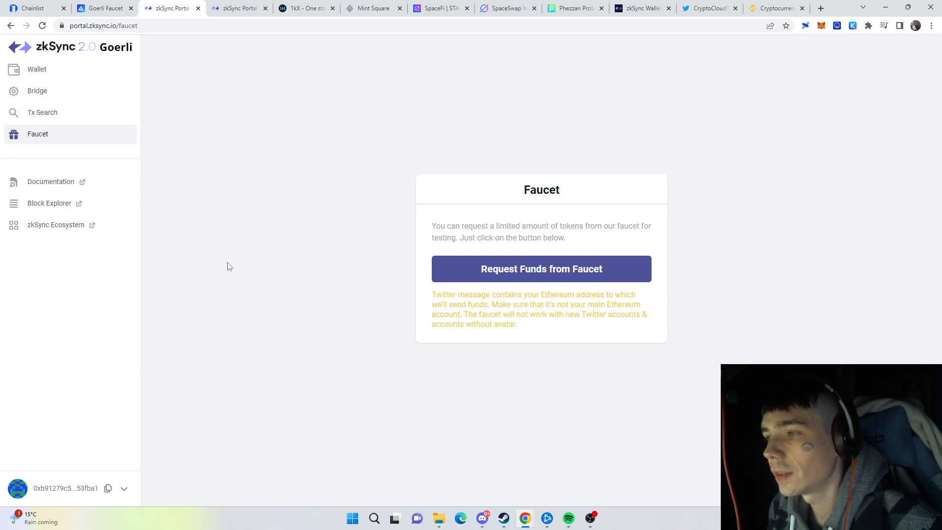
mouse_move(420, 285)
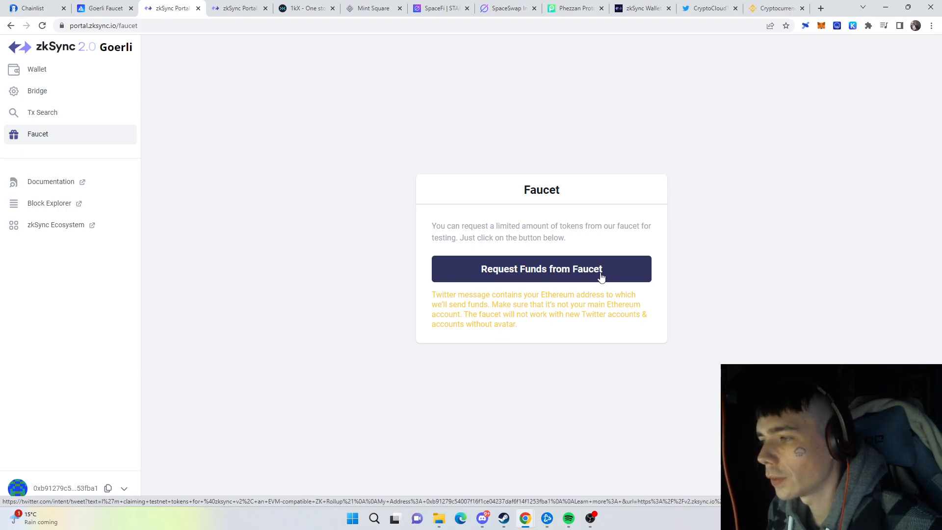
mouse_move(373, 449)
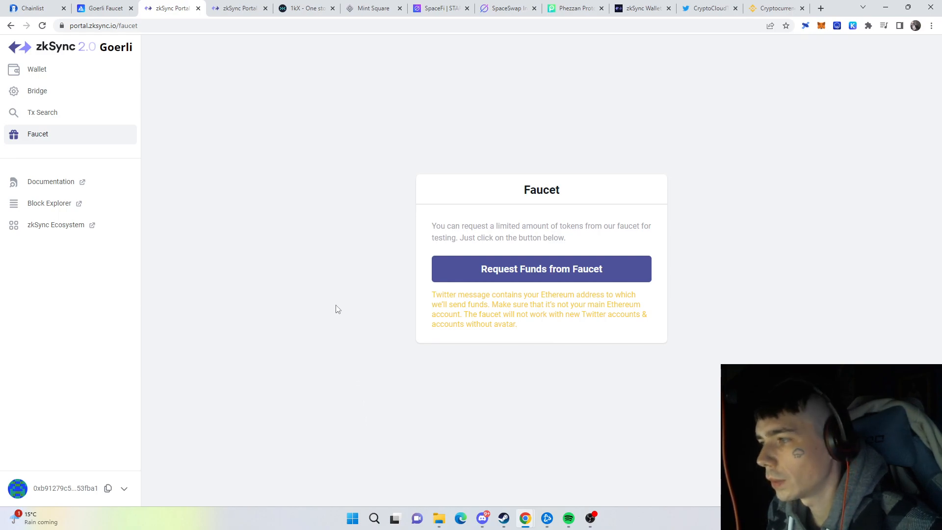
mouse_move(329, 295)
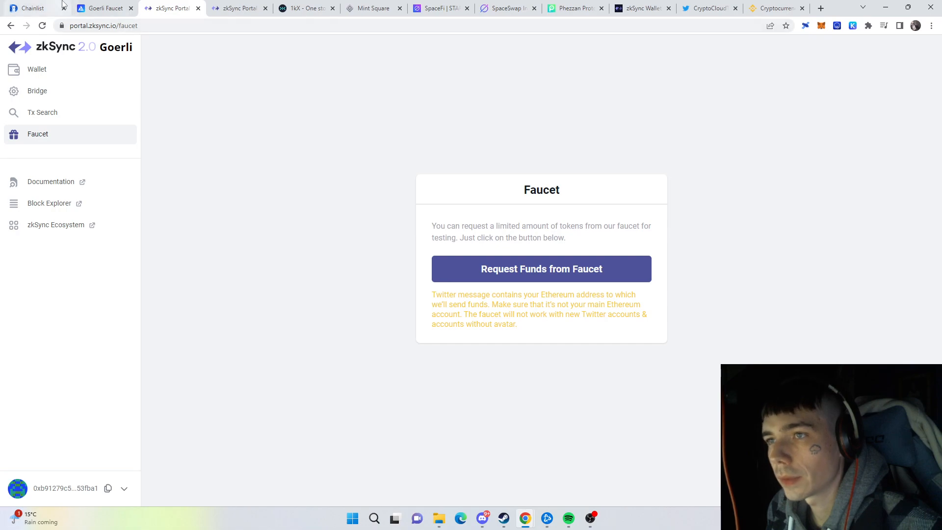
mouse_move(206, 132)
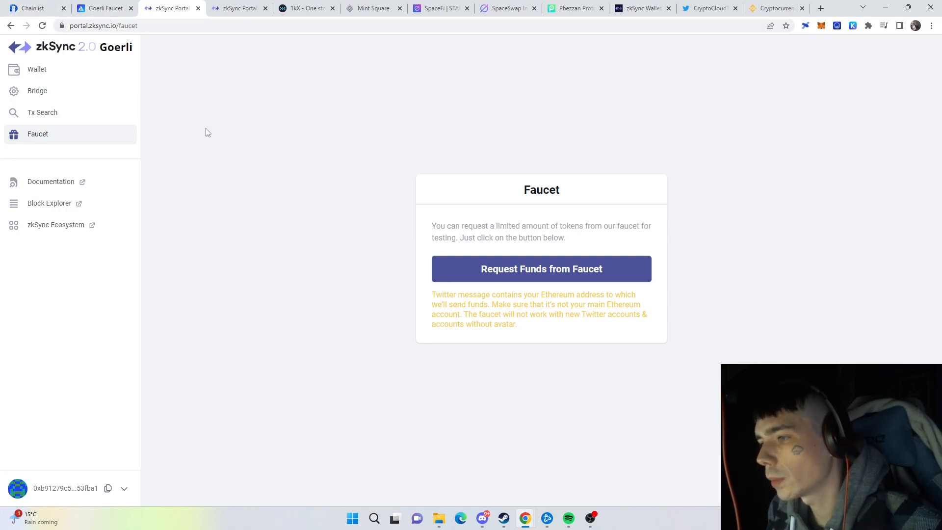
mouse_move(237, 8)
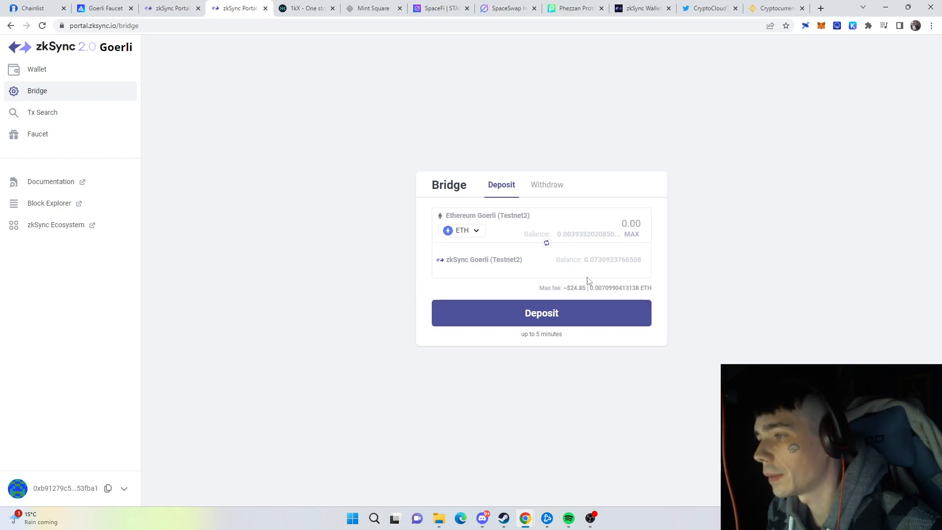
mouse_move(682, 275)
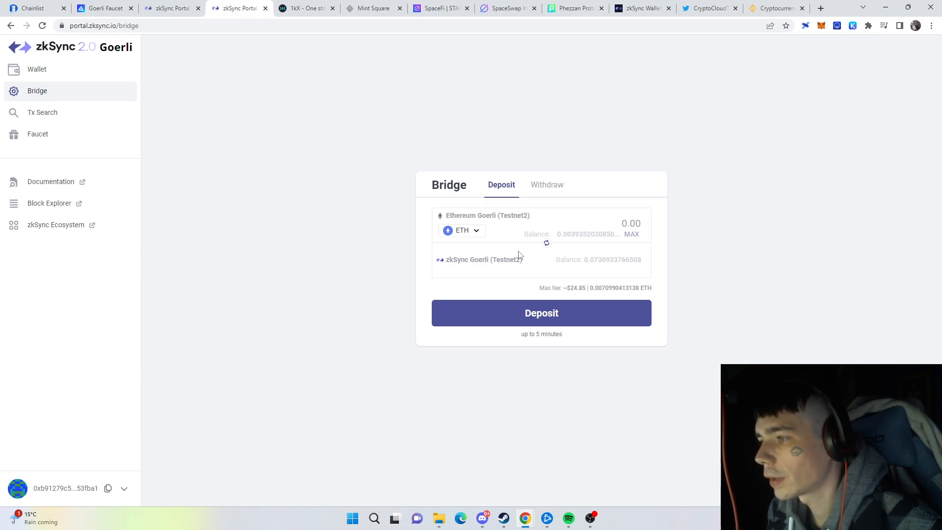
mouse_move(518, 318)
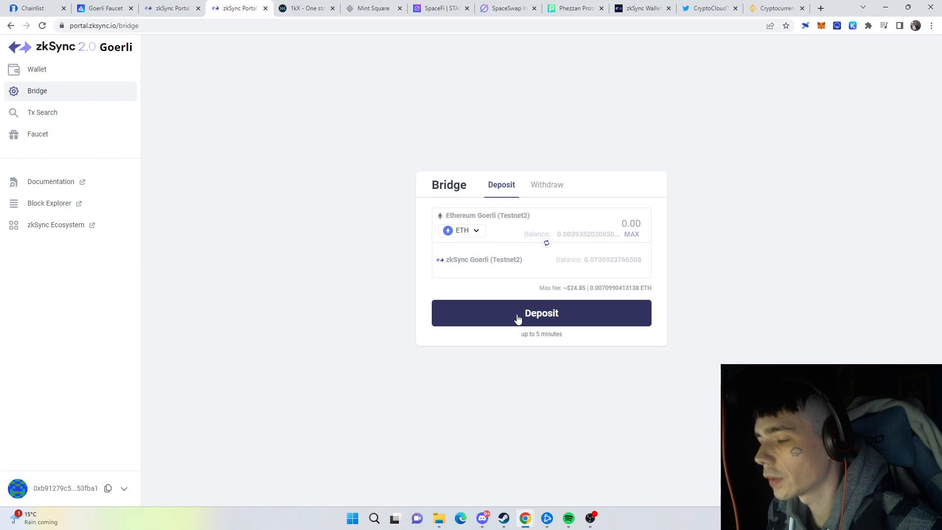
mouse_move(480, 345)
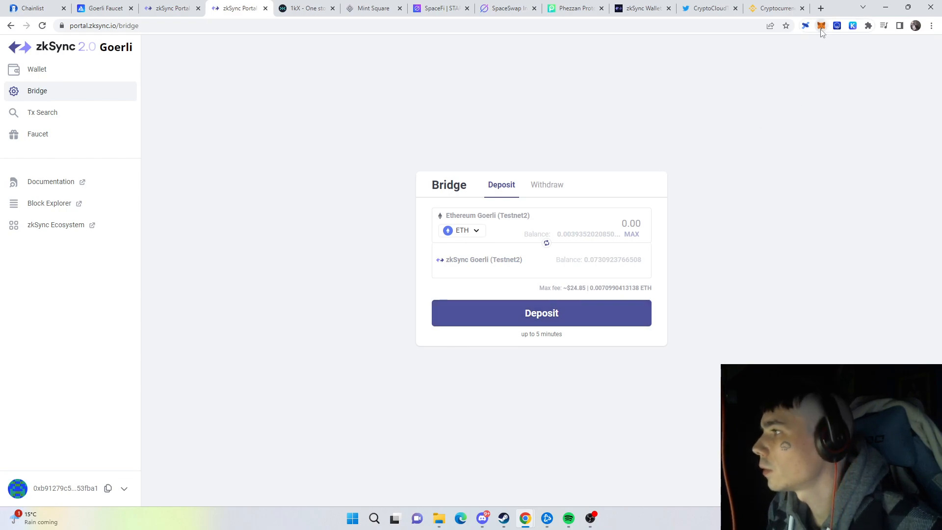
Step: Switch MetaMask to the Goerli test network and confirm the 0.0039 GoerliETH balance
left_click(821, 25)
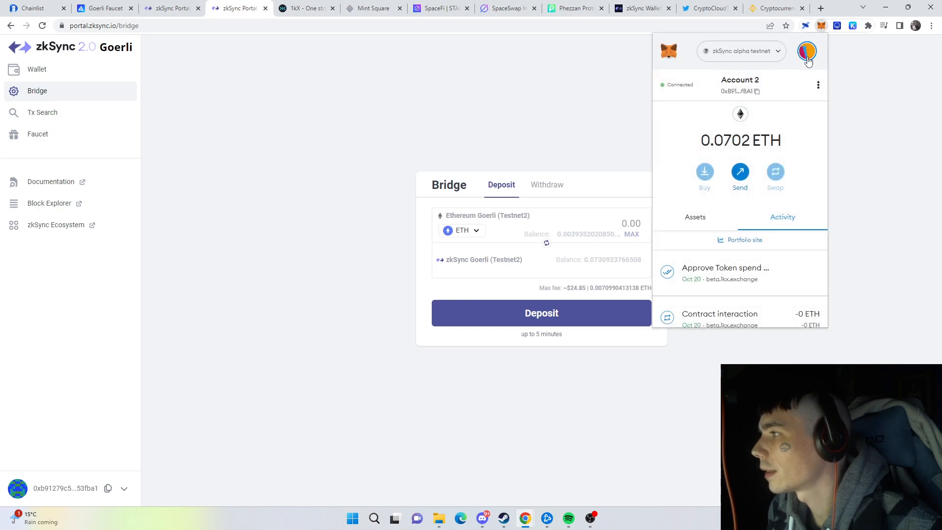
left_click(818, 85)
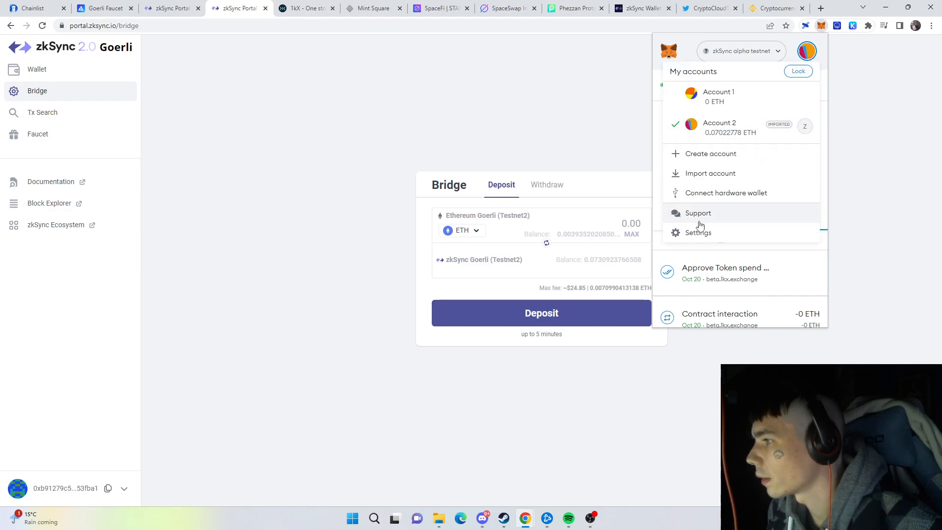
left_click(699, 233)
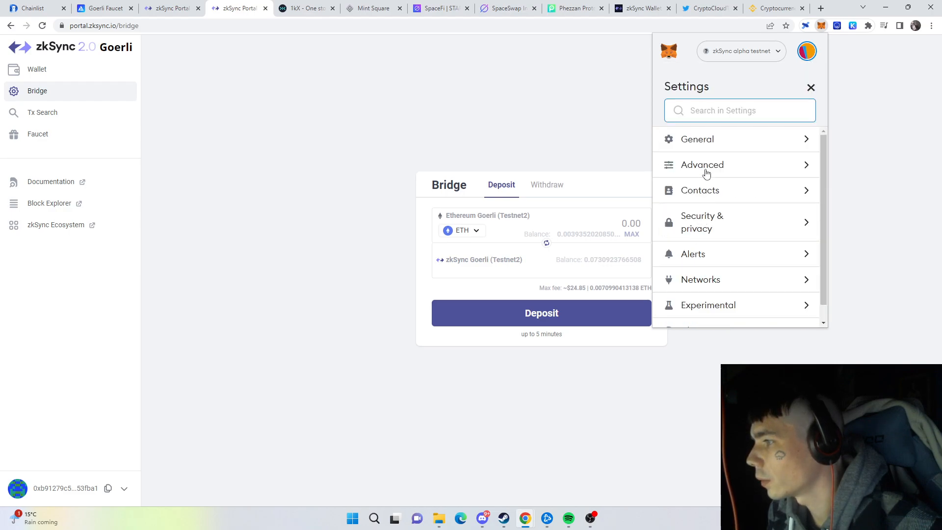
left_click(701, 165)
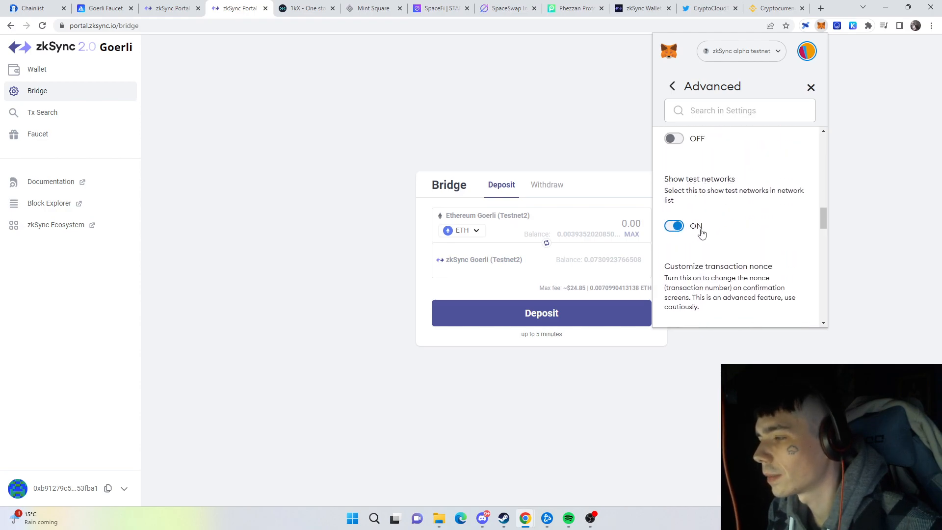
mouse_move(803, 96)
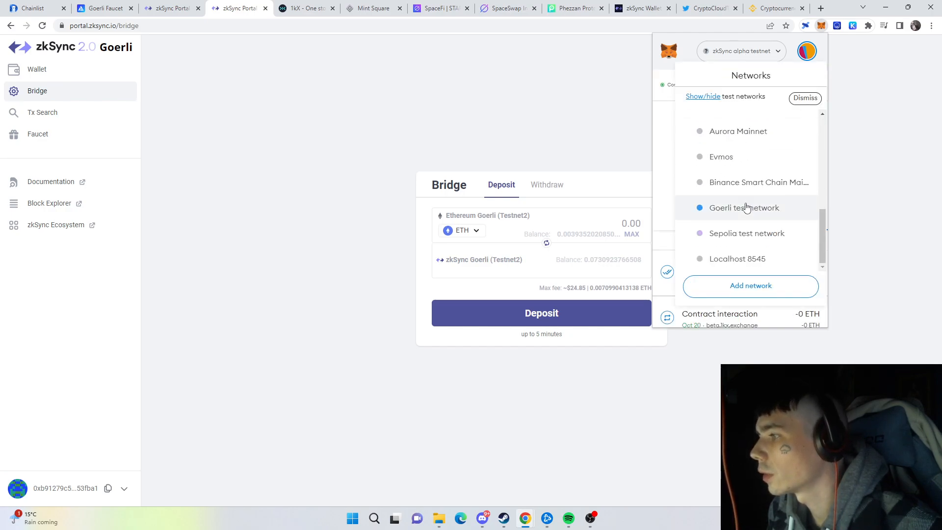
left_click(744, 207)
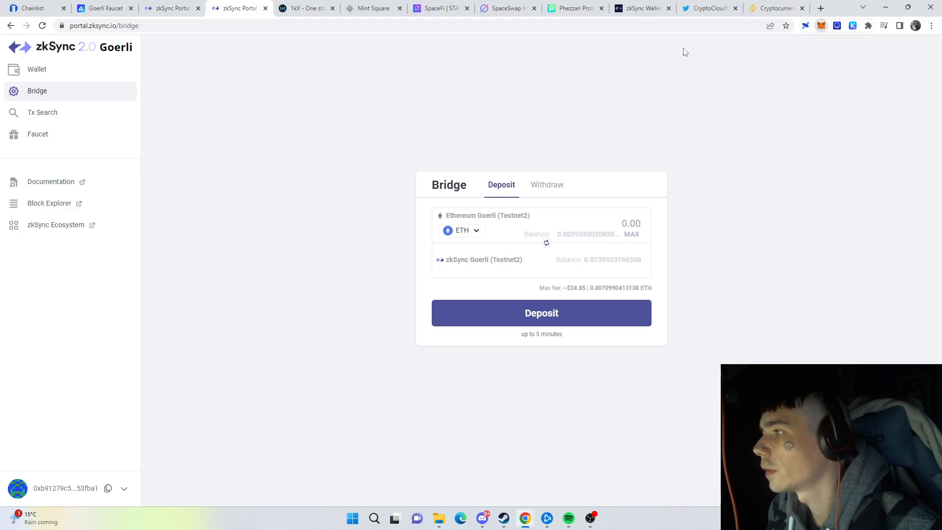
left_click(821, 25)
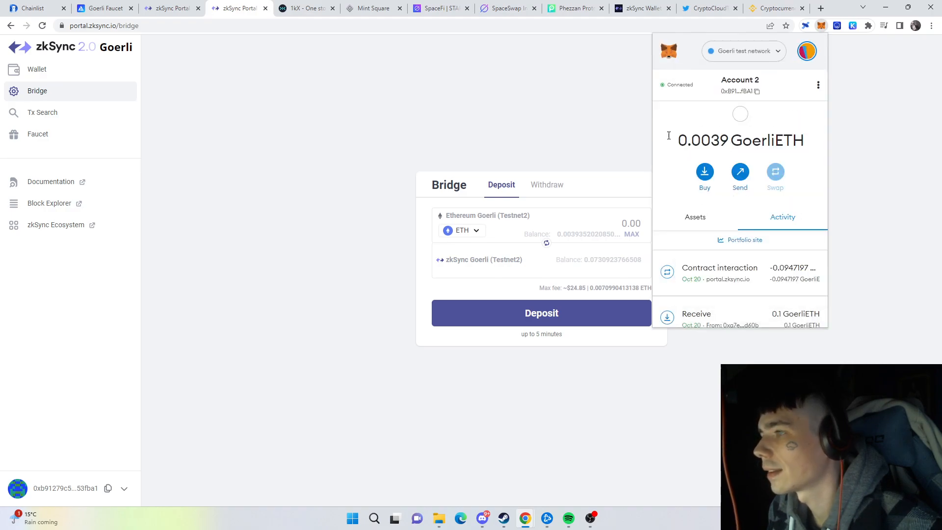
left_click(306, 8)
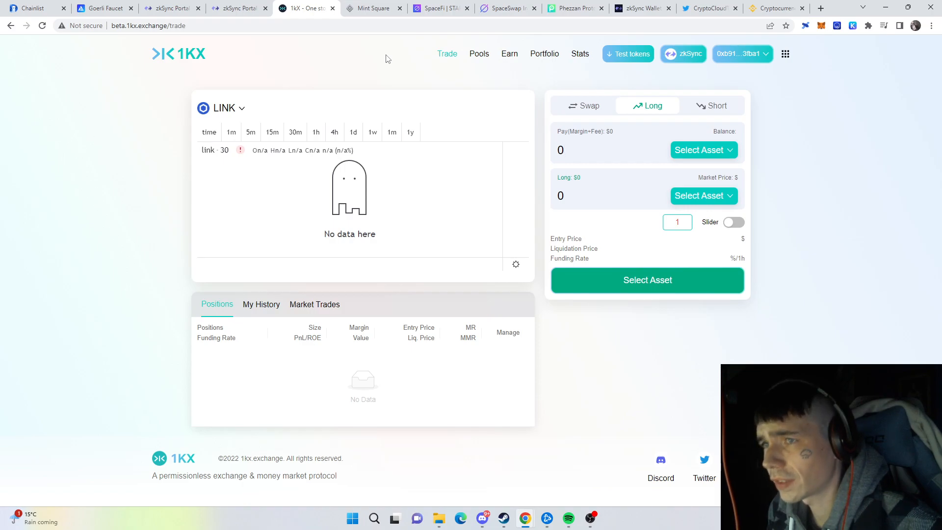
mouse_move(355, 64)
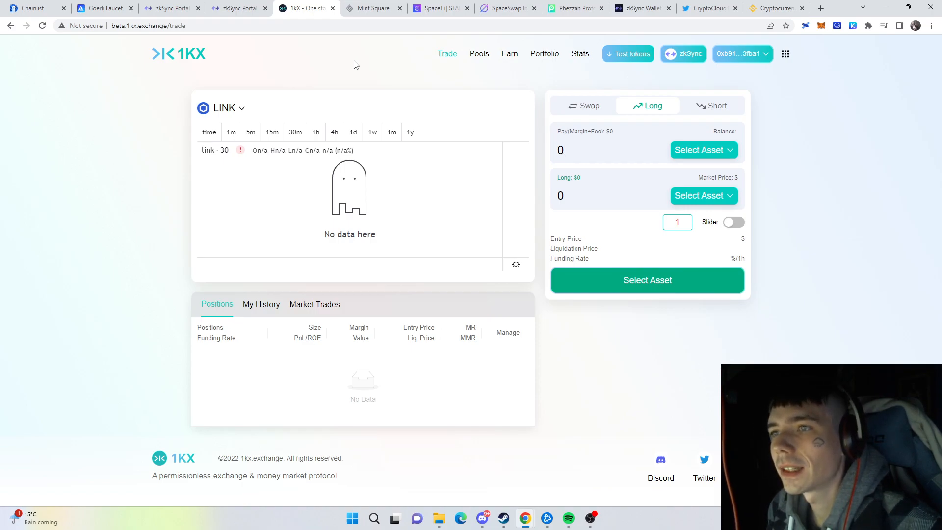
mouse_move(422, 85)
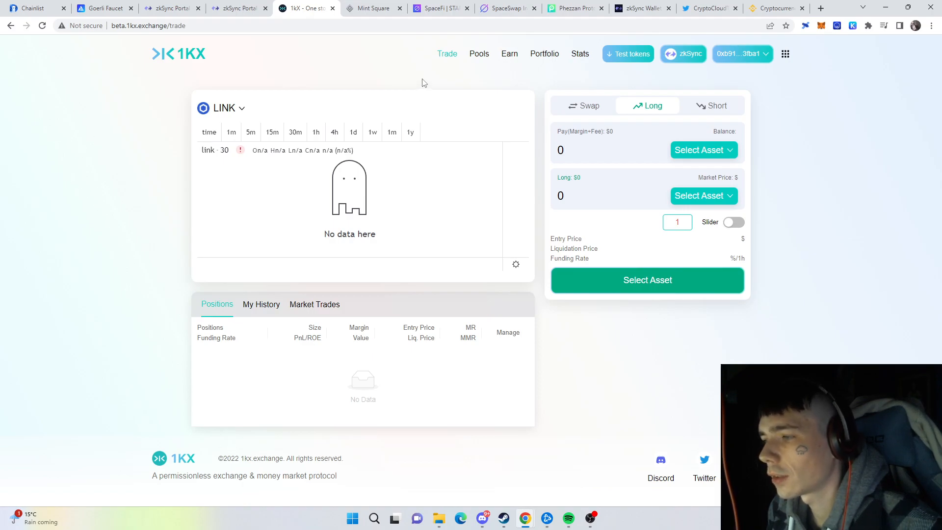
Step: Get a 1KX swap quote of 1.4714 LINK for about 0.0057 ETH
left_click(561, 150)
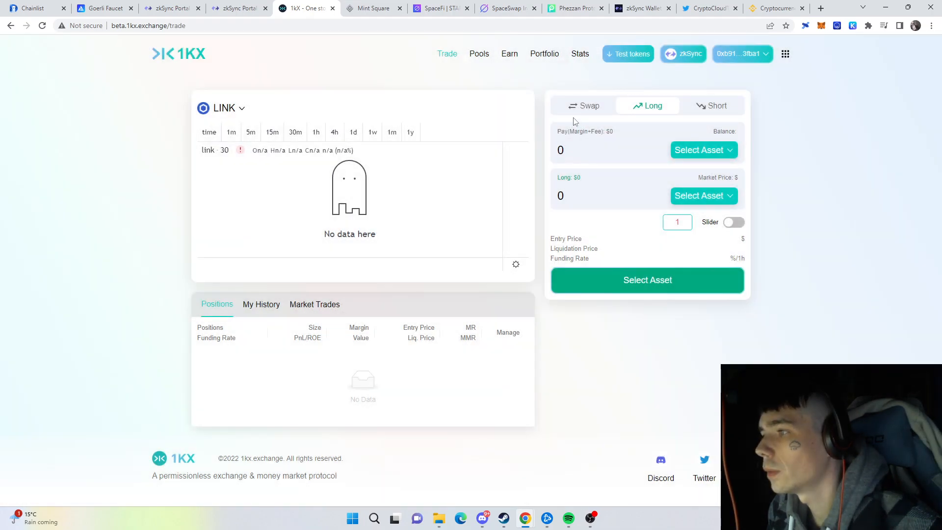
left_click(582, 106)
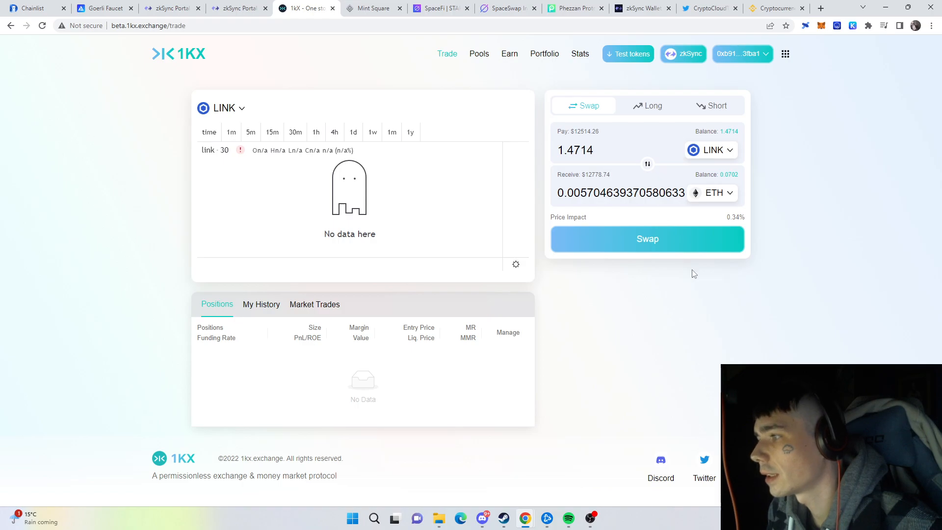
mouse_move(708, 167)
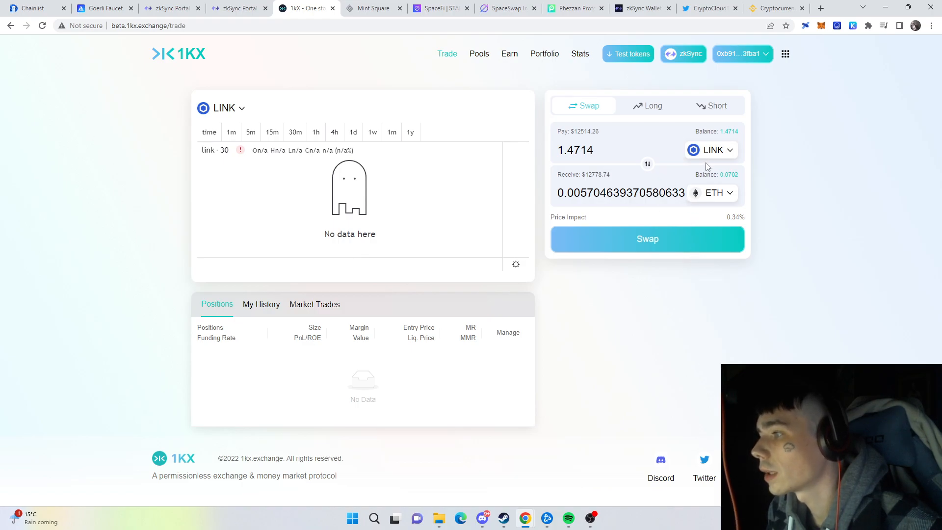
mouse_move(646, 168)
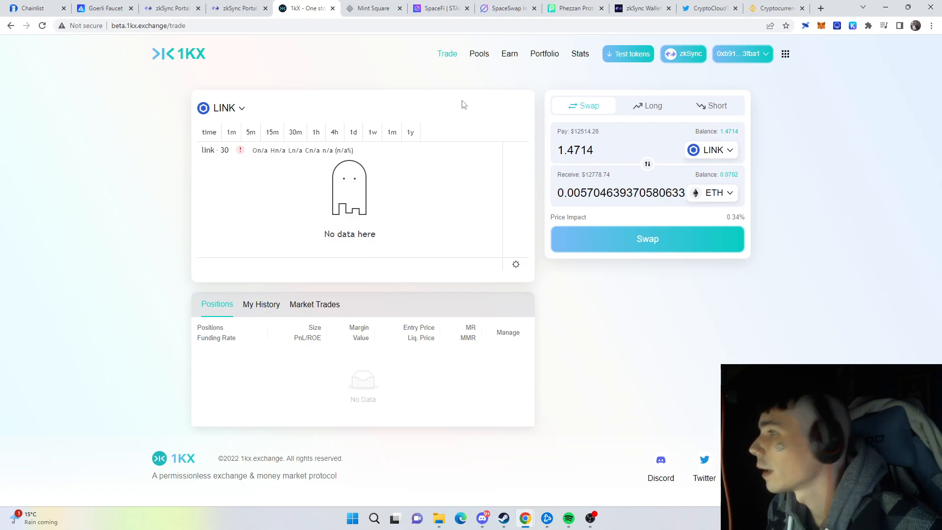
left_click(479, 54)
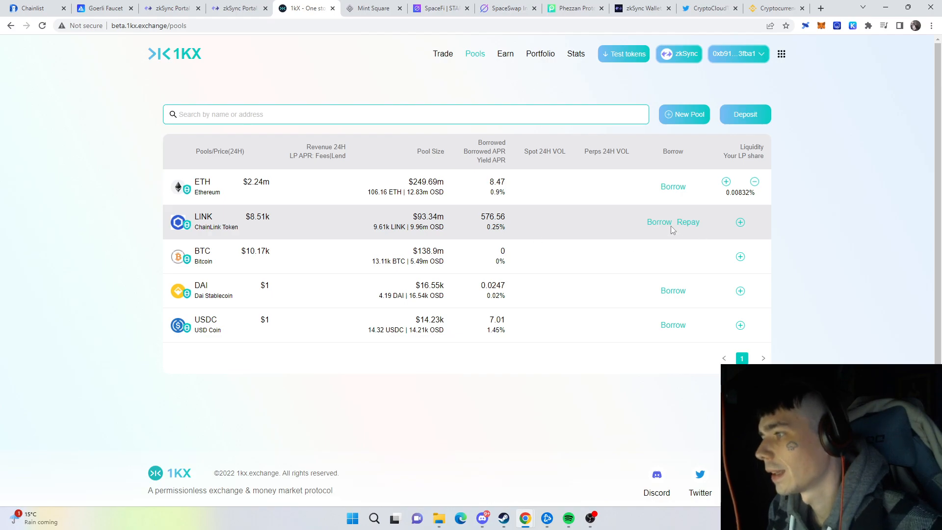
Step: Draft a LINK borrow with 0.0006 ETH collateral, raised to 0.0091 ETH for 3.0837 LINK
left_click(659, 222)
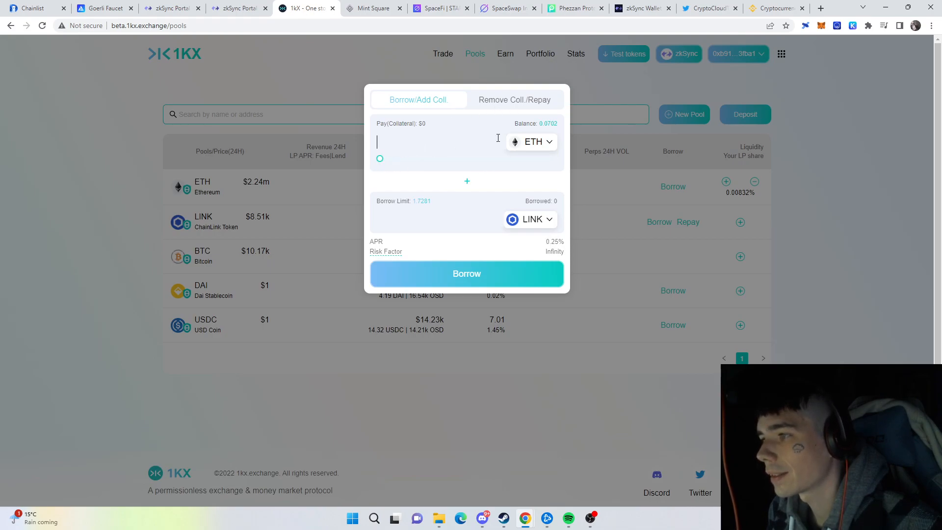
type("0.0006")
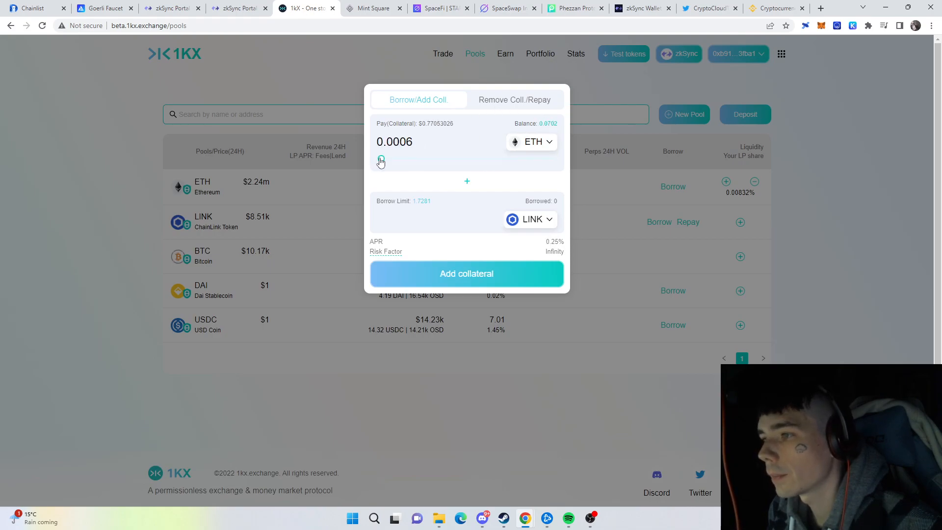
left_click_drag(380, 158, 402, 159)
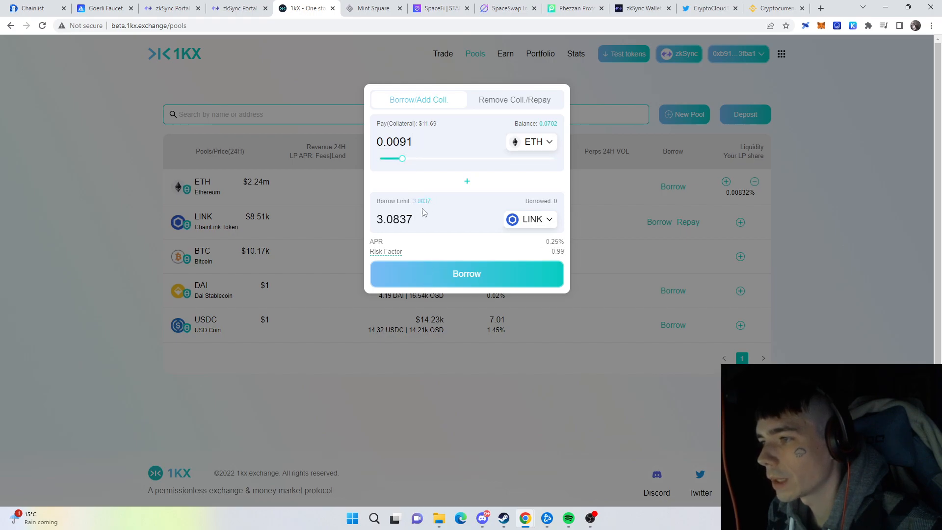
mouse_move(504, 227)
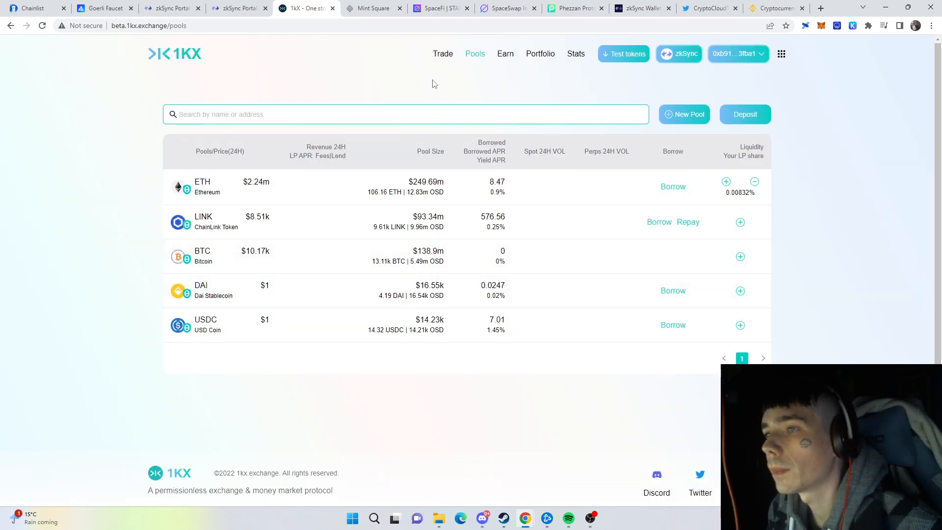
mouse_move(682, 202)
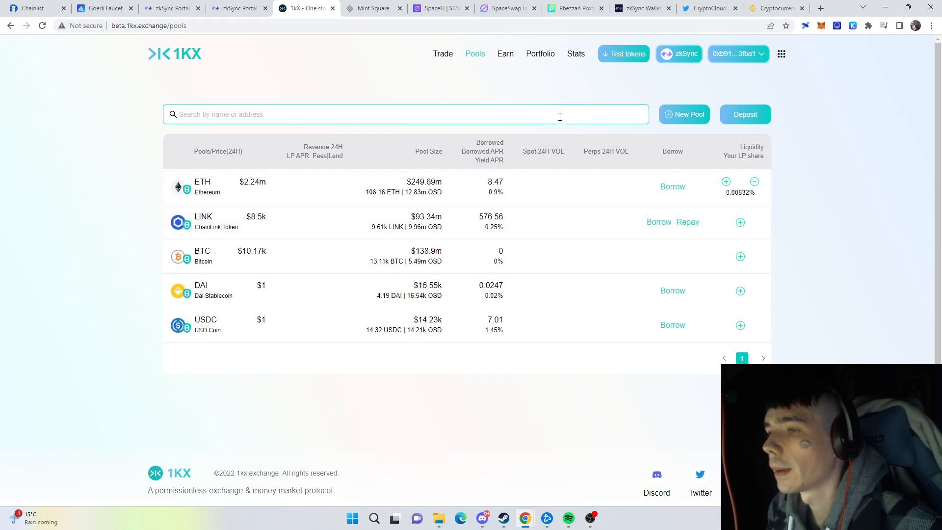
mouse_move(379, 67)
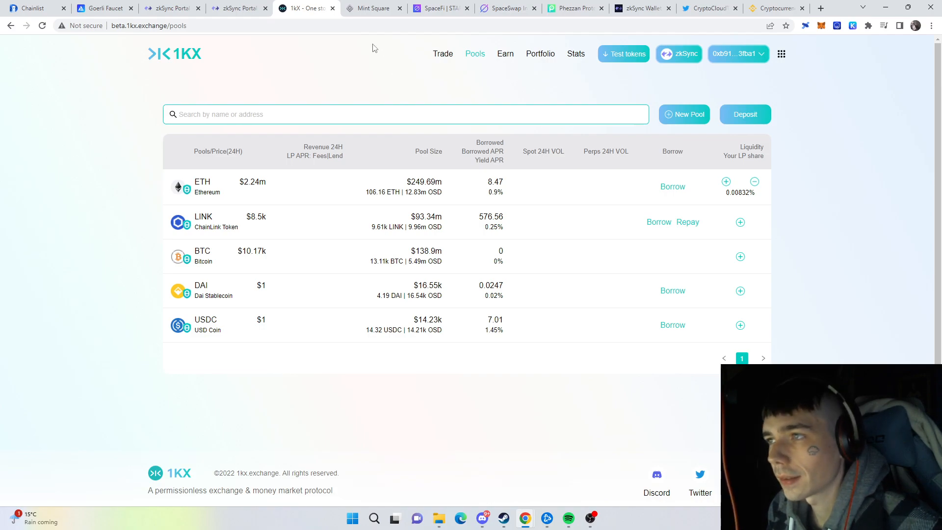
left_click(372, 7)
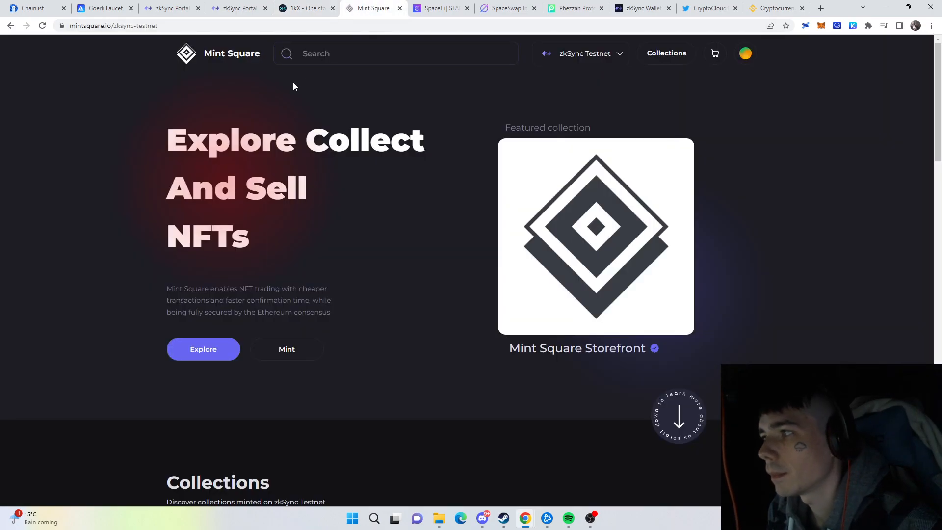
mouse_move(308, 112)
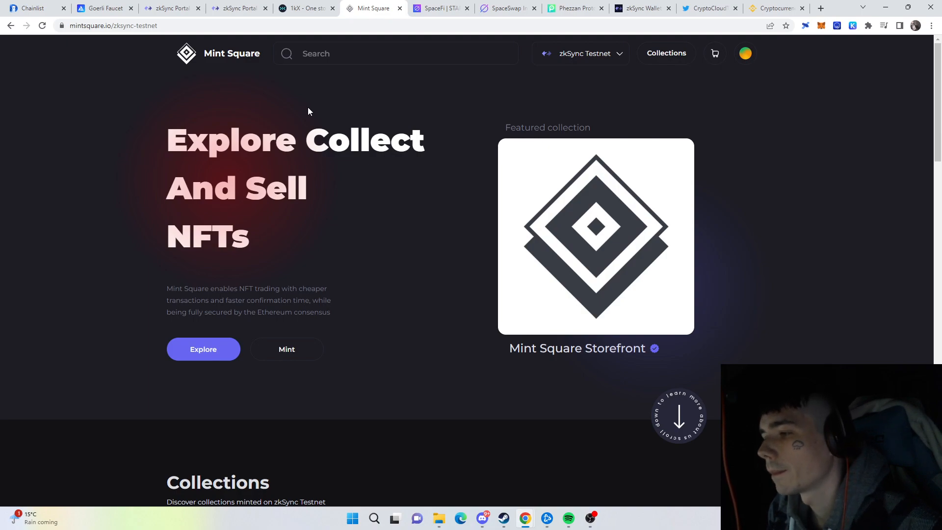
mouse_move(358, 317)
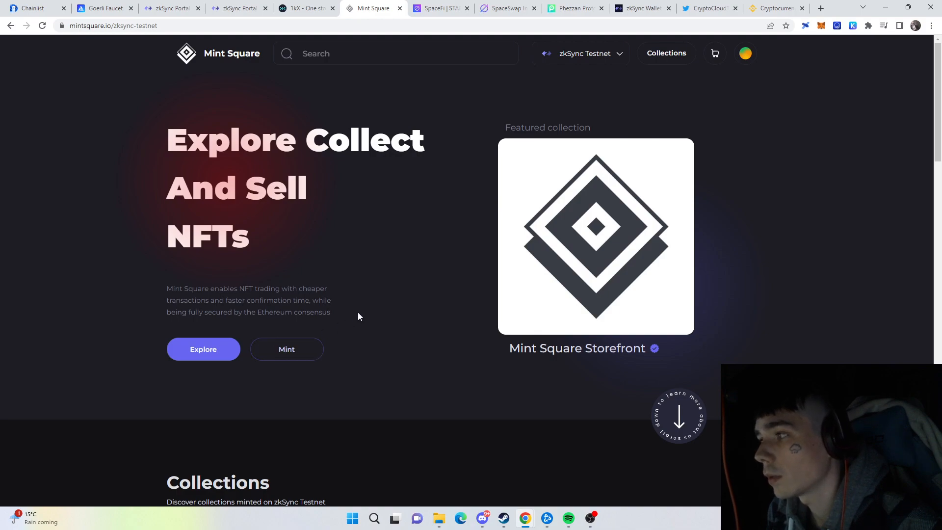
mouse_move(371, 289)
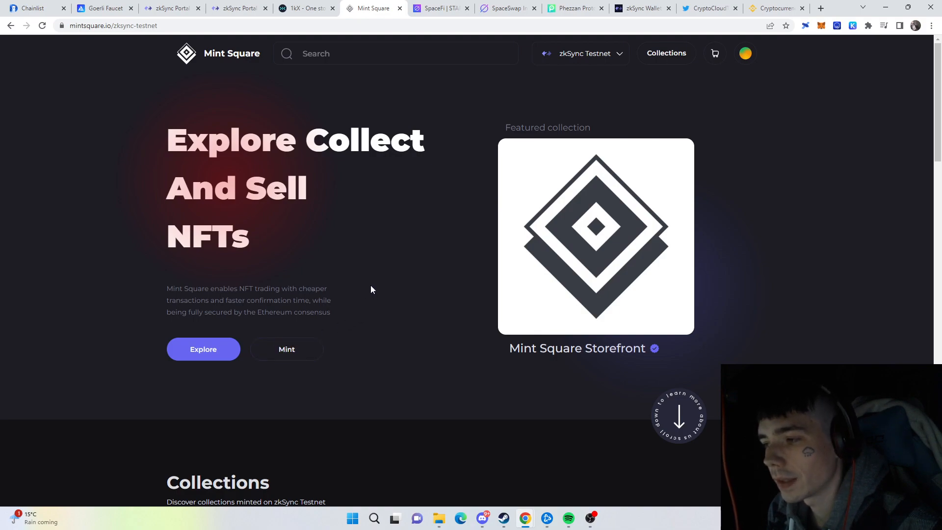
Step: Open Mint Square's empty Mint a new NFT form and scroll through it
left_click(286, 349)
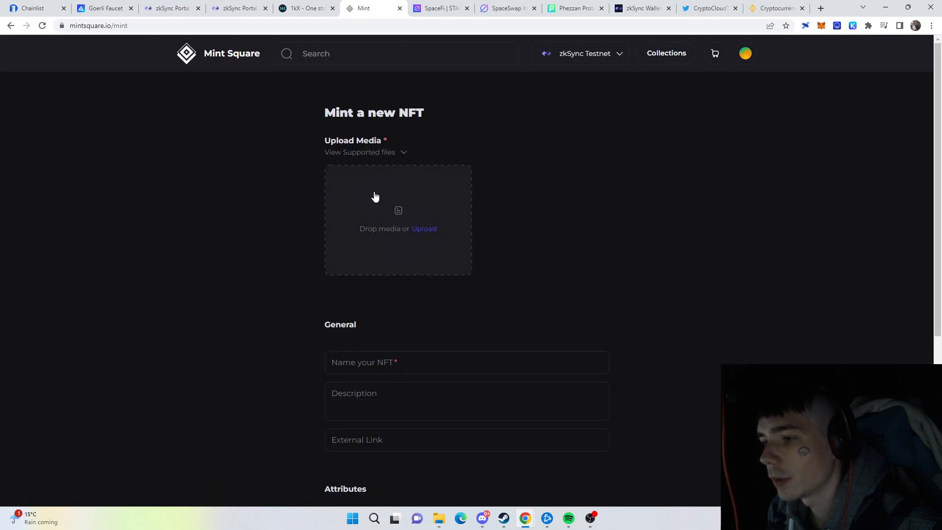
scroll("down", 3)
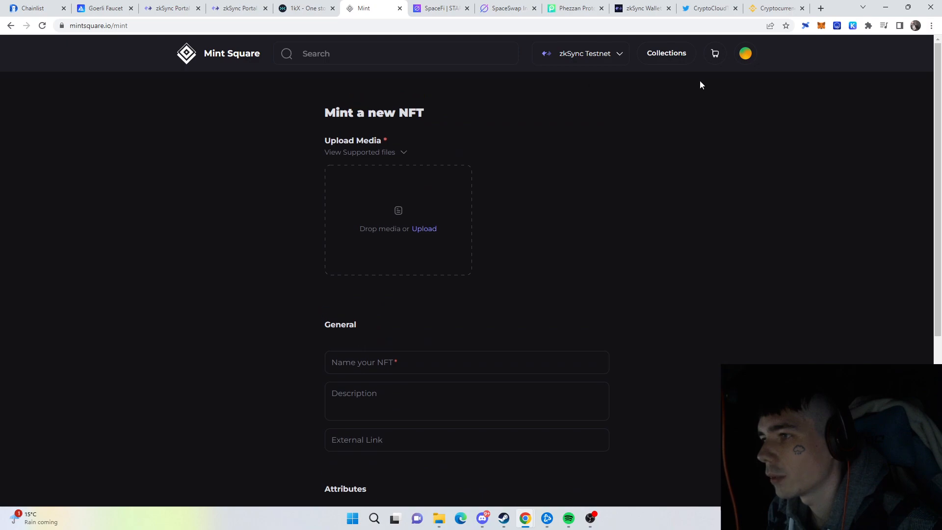
mouse_move(431, 86)
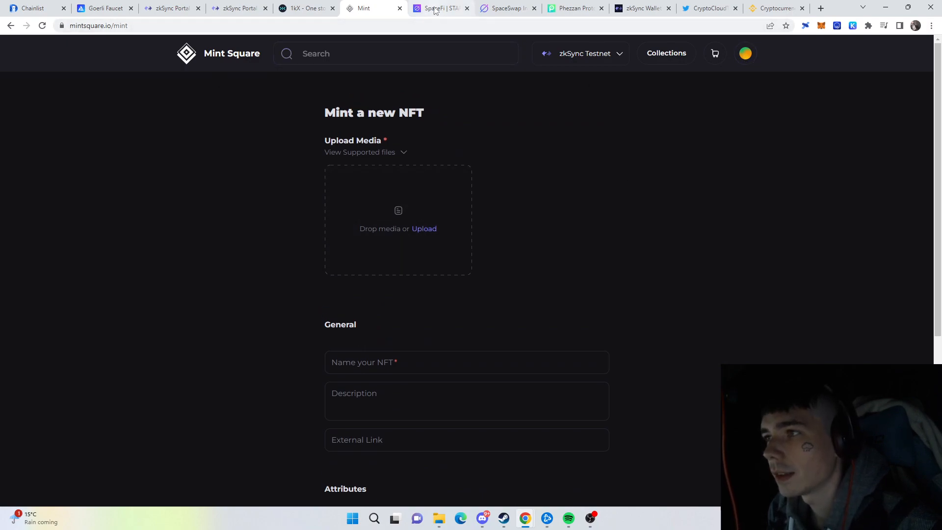
left_click(439, 8)
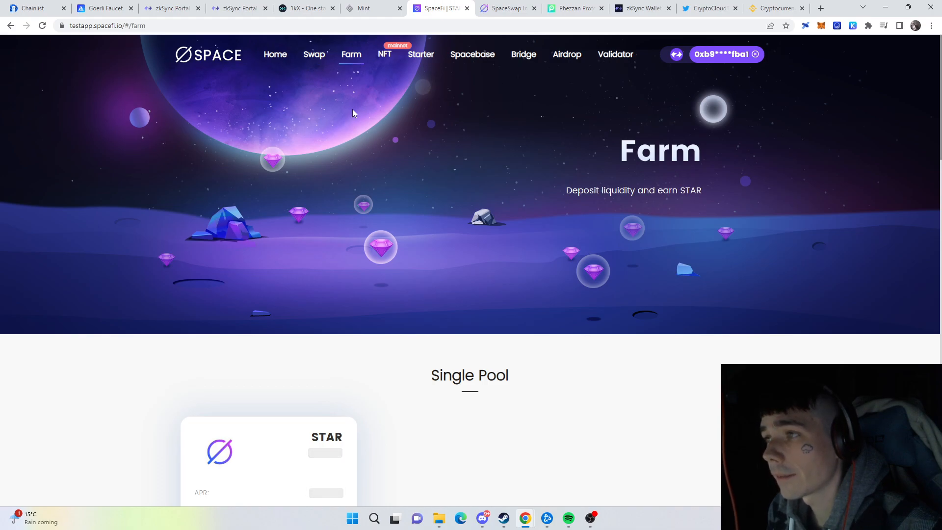
mouse_move(357, 98)
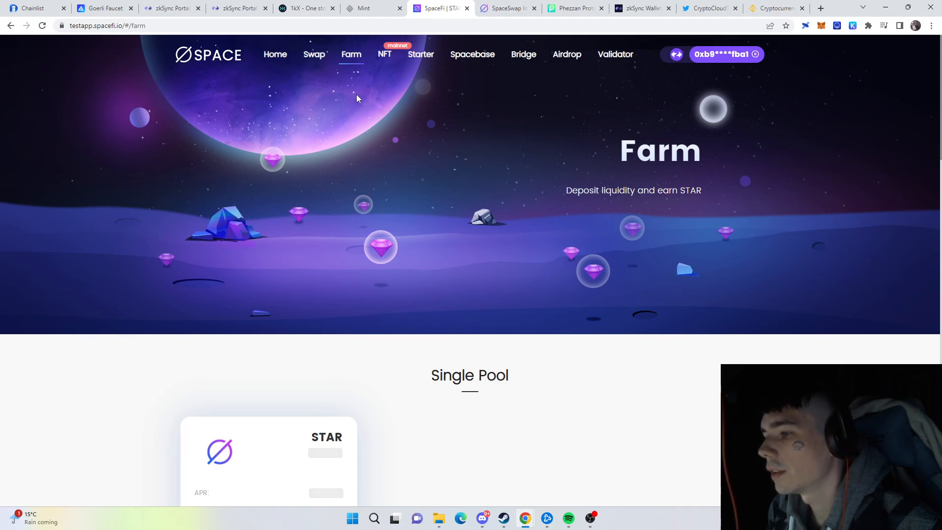
Step: Scroll SpaceFi's Farm page down to the STAR single pool and STAR LP pools
scroll("down", 3)
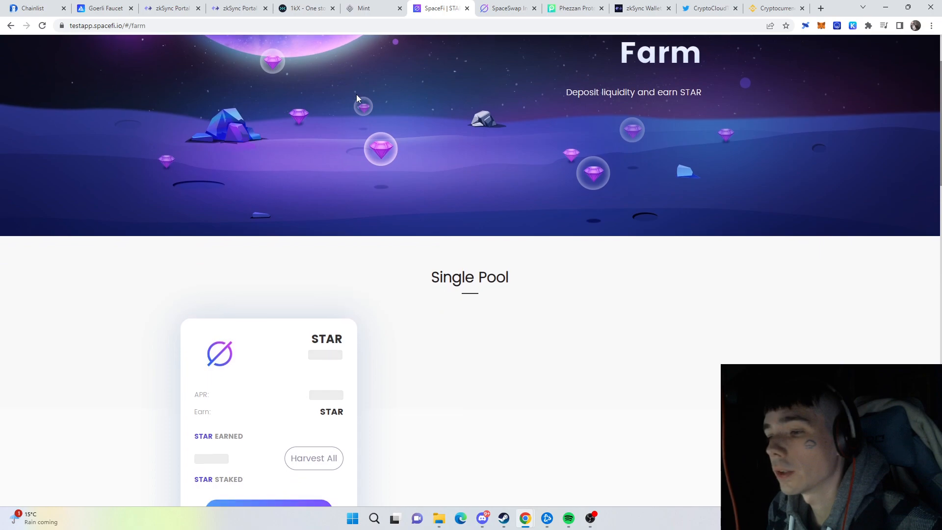
scroll("down", 3)
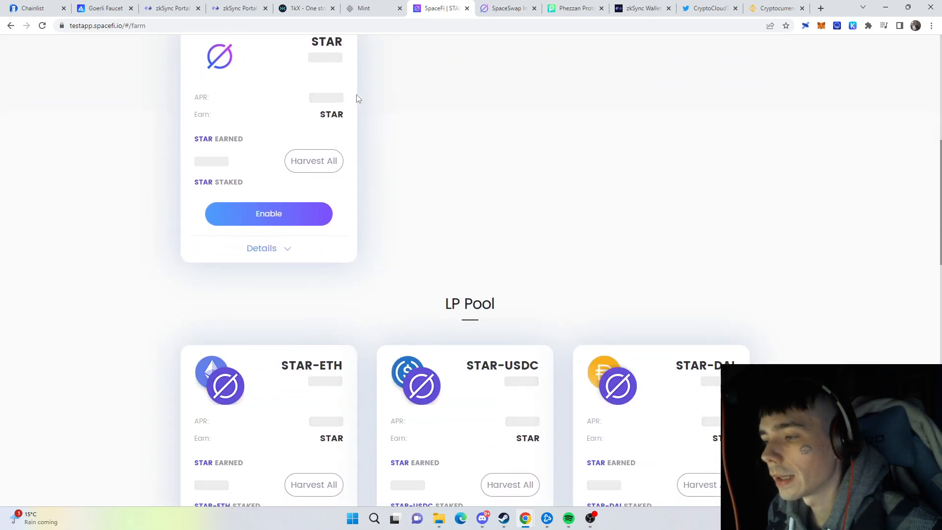
scroll("down", 3)
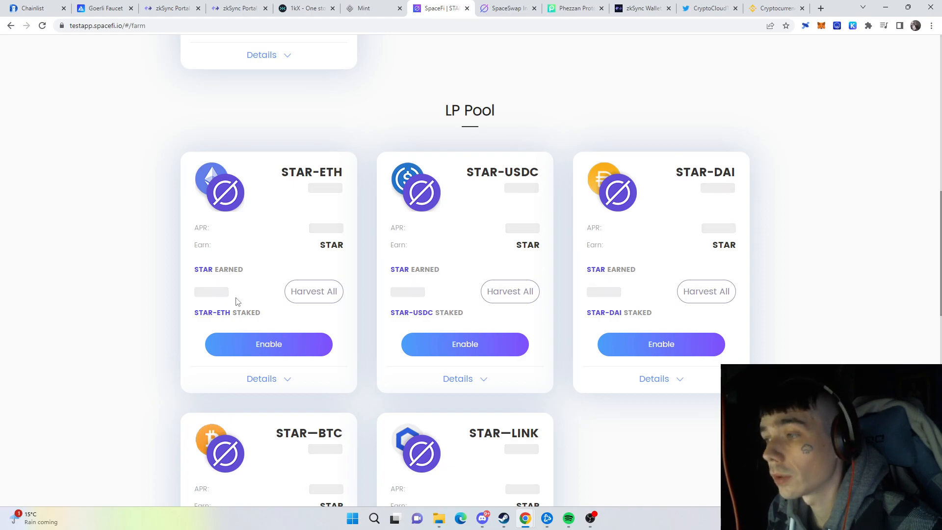
mouse_move(492, 23)
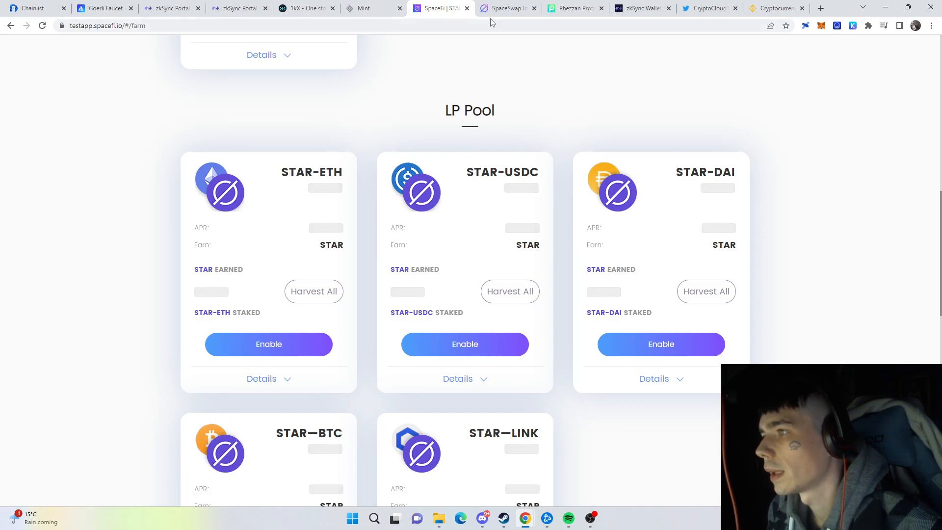
Step: Review SpaceSwap's empty ETH swap form, then load the Phezzan testnet site
left_click(507, 8)
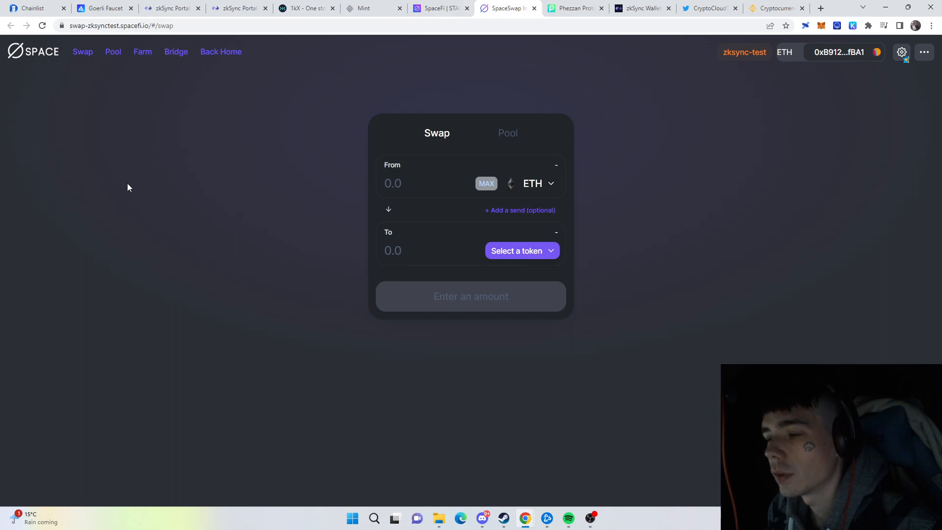
mouse_move(205, 148)
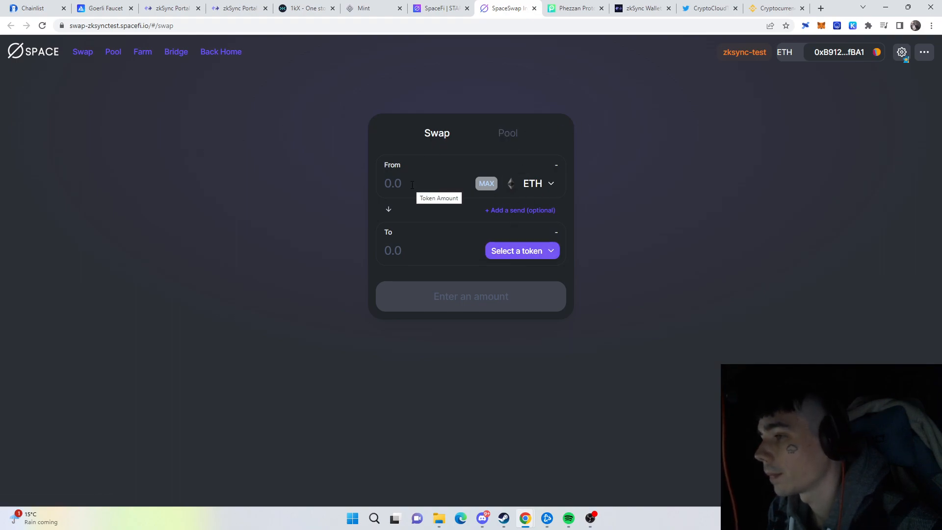
mouse_move(329, 155)
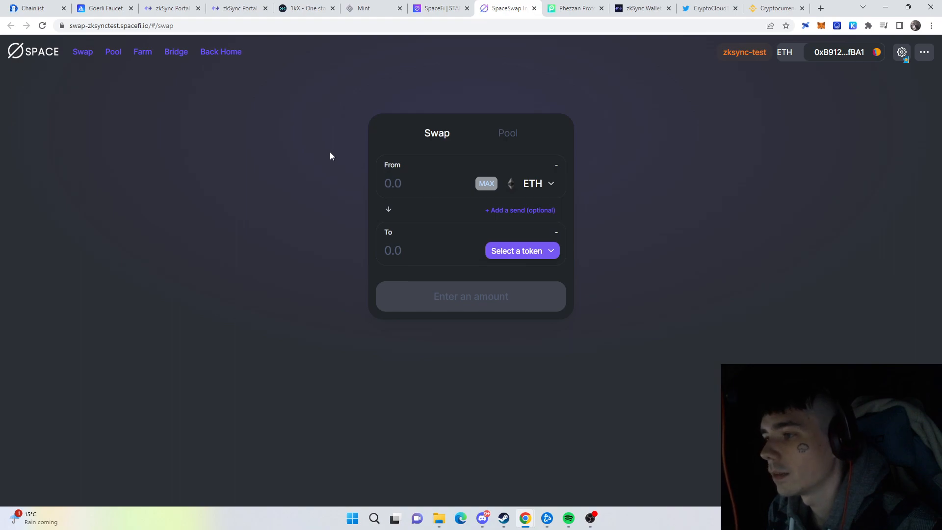
mouse_move(381, 66)
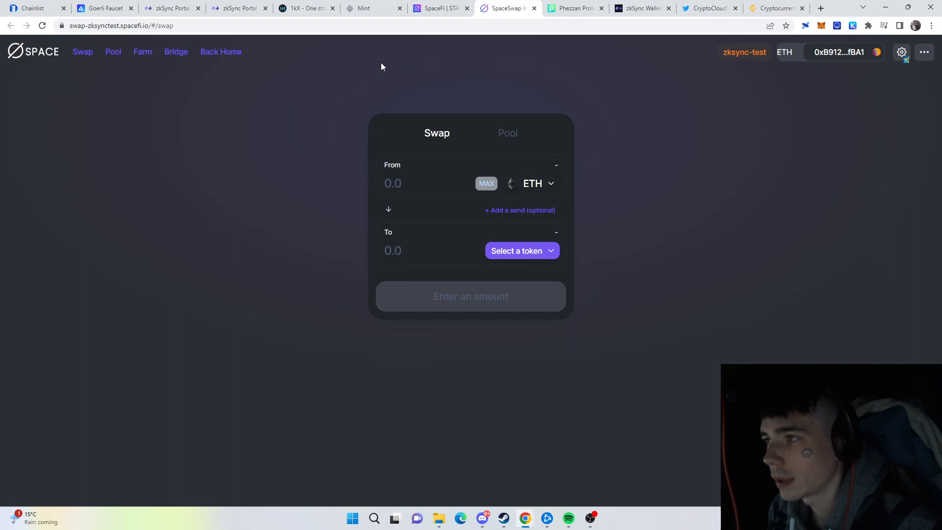
left_click(574, 8)
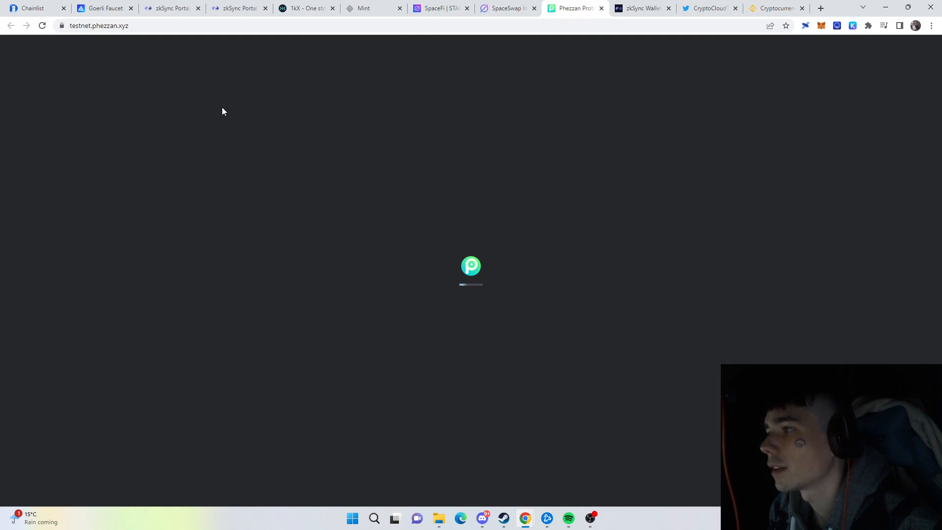
Step: Leave the unloaded Phezzan site for zkSync Wallet showing 0.00390888 ETH and 0.80893 USDT
left_click(641, 8)
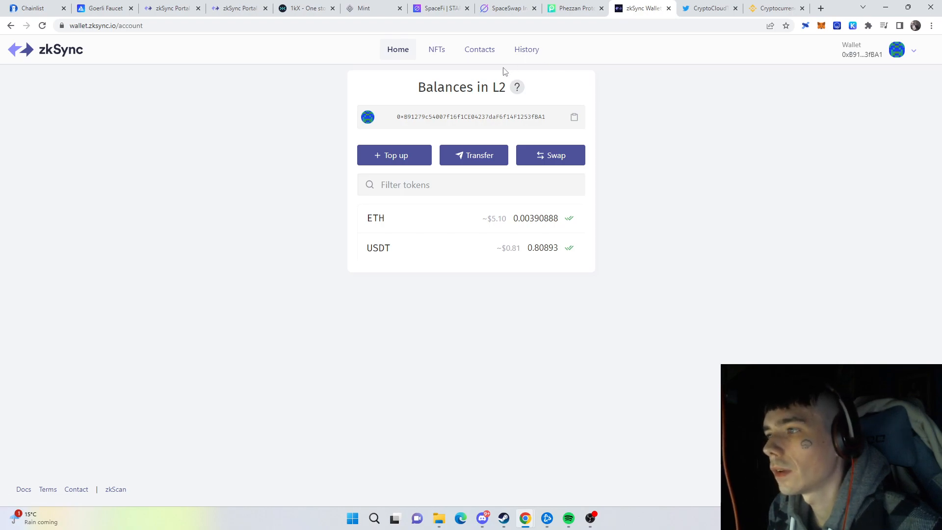
left_click(525, 49)
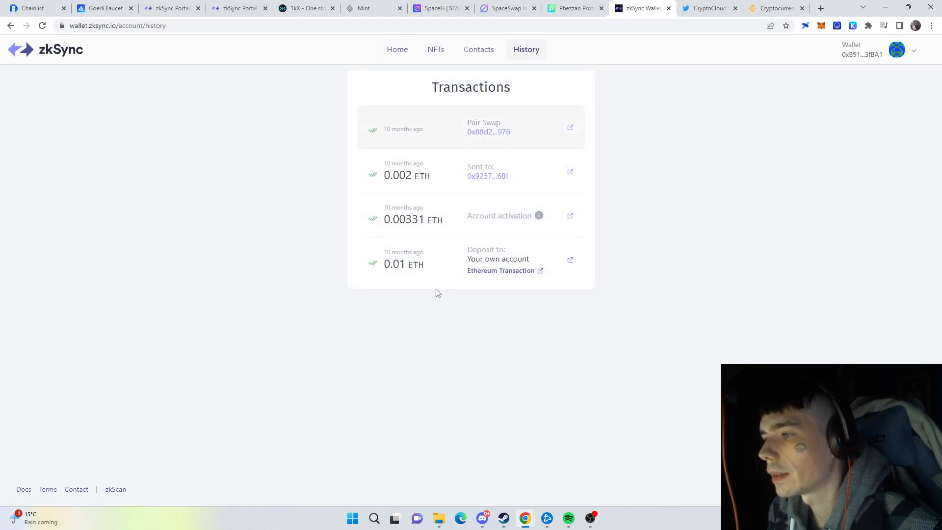
mouse_move(451, 244)
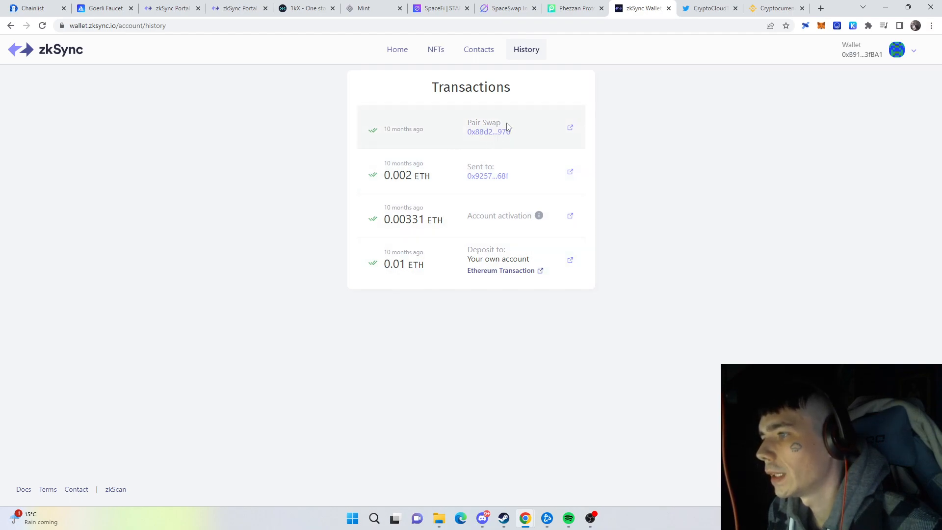
mouse_move(374, 64)
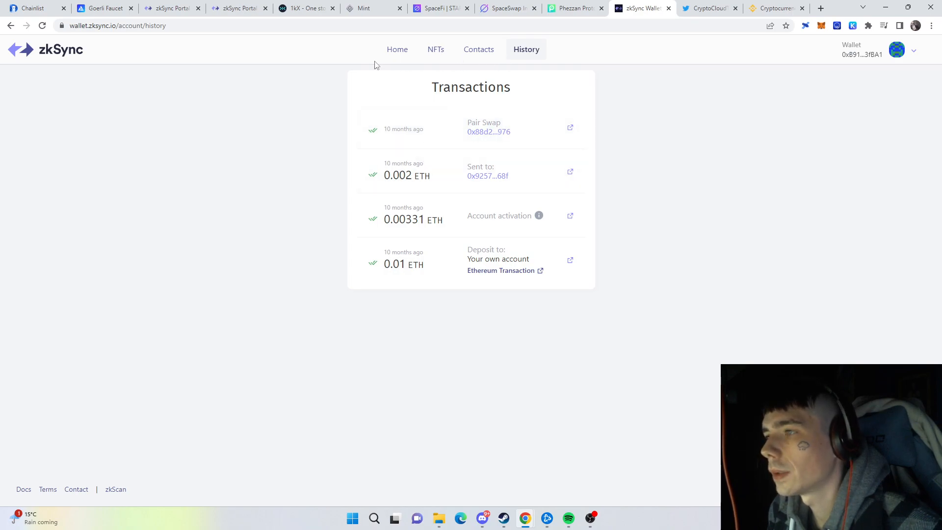
left_click(396, 49)
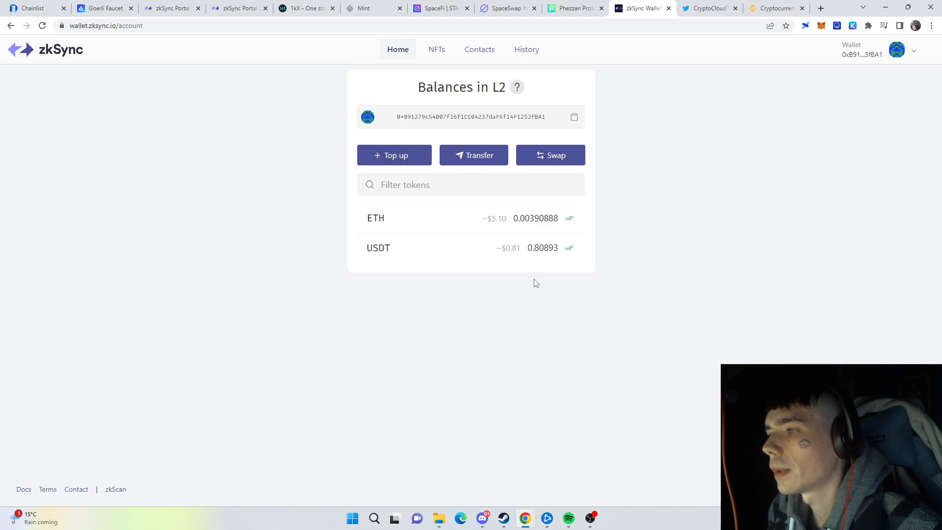
mouse_move(515, 88)
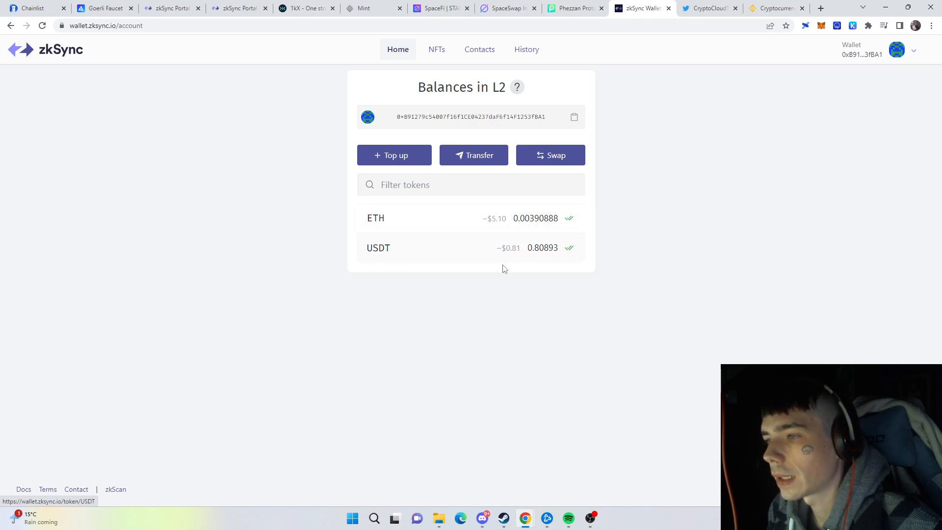
mouse_move(502, 313)
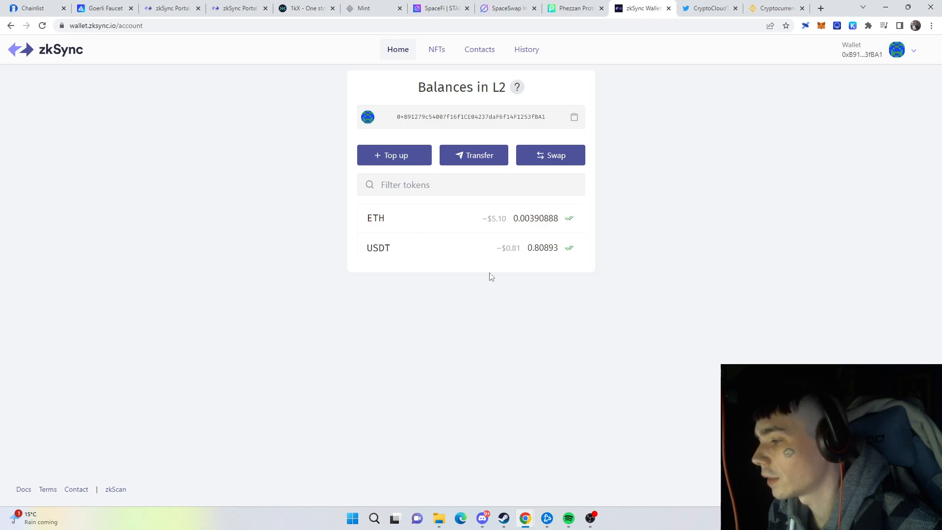
mouse_move(501, 267)
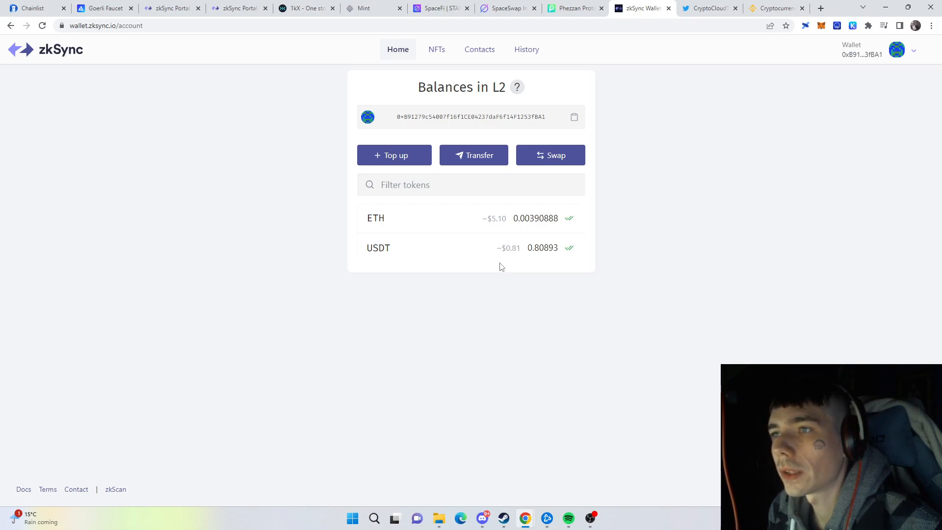
mouse_move(325, 230)
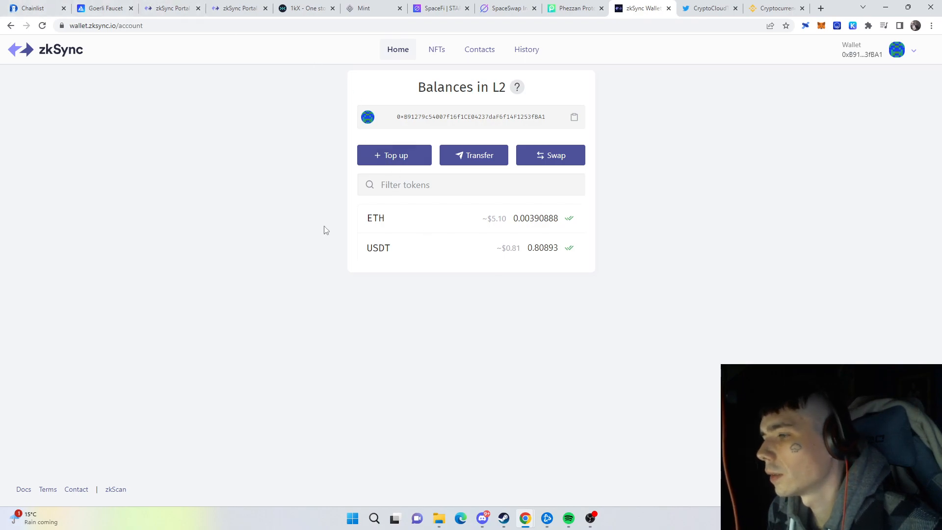
mouse_move(249, 295)
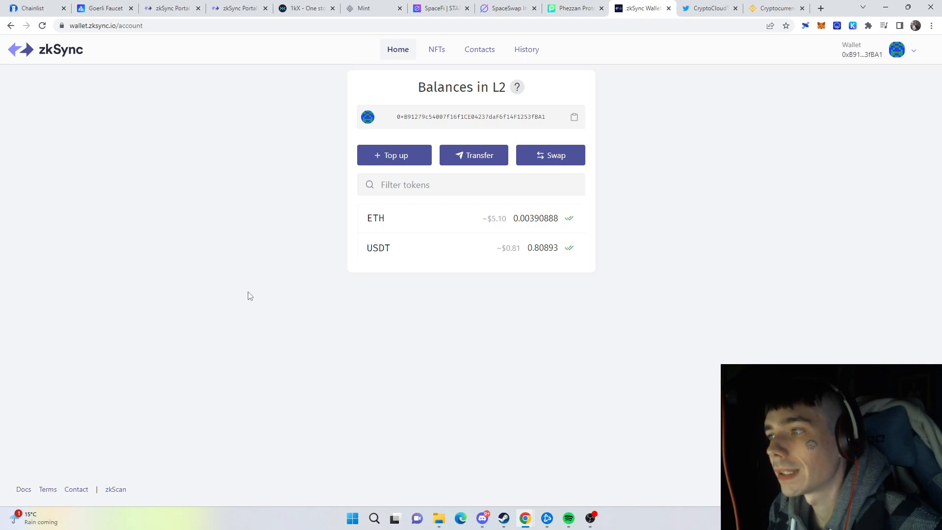